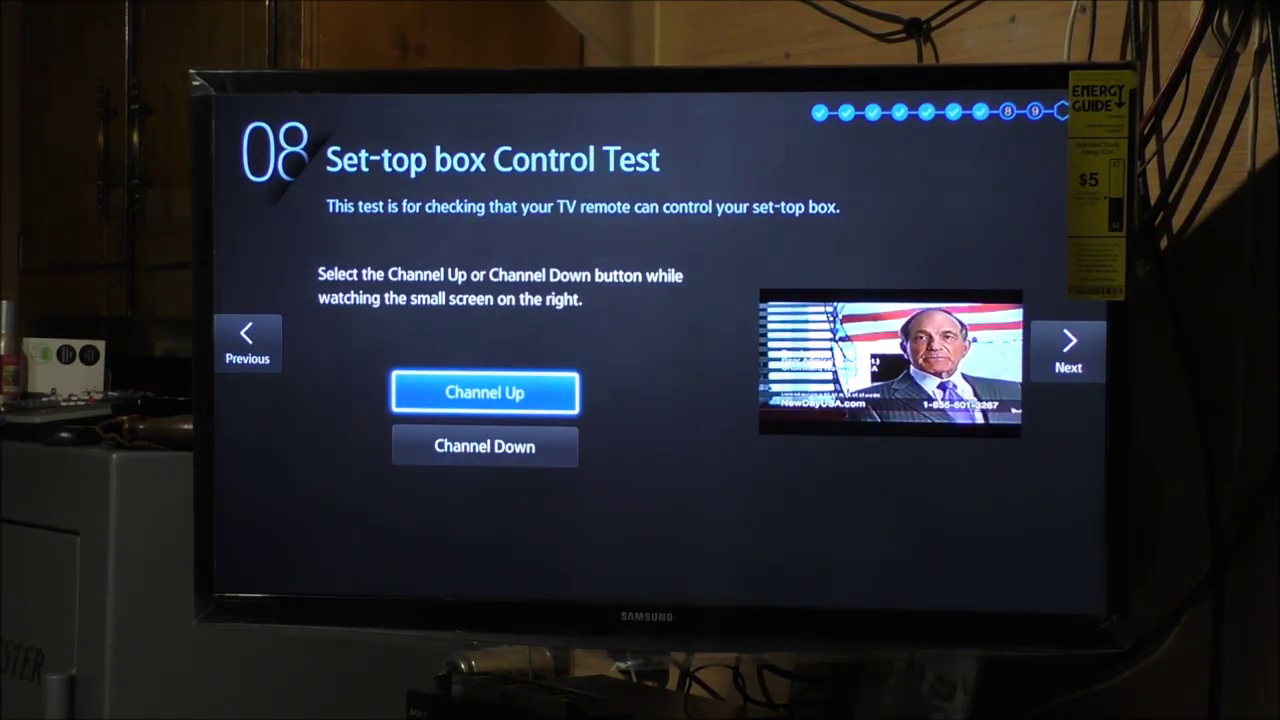
Switch the set-top box up one channel during the control test.
left_click(484, 392)
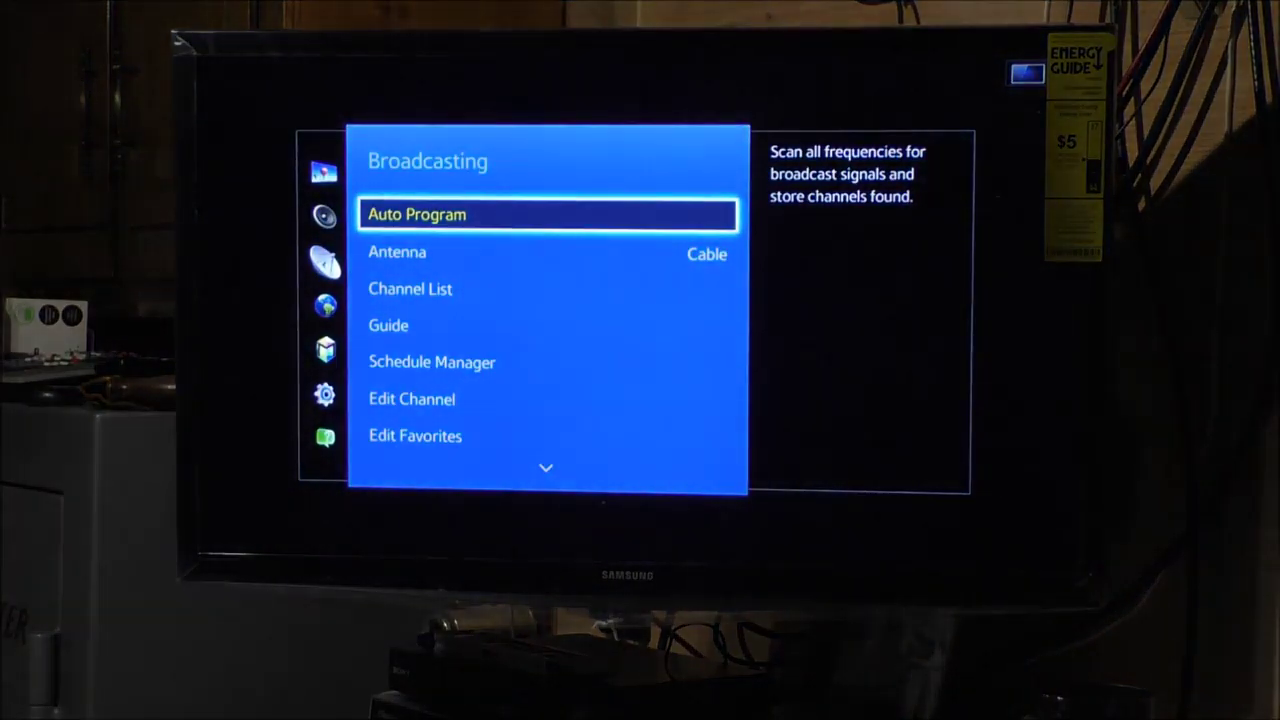
Move down to Auto Program in the Broadcasting menu.
key("Down")
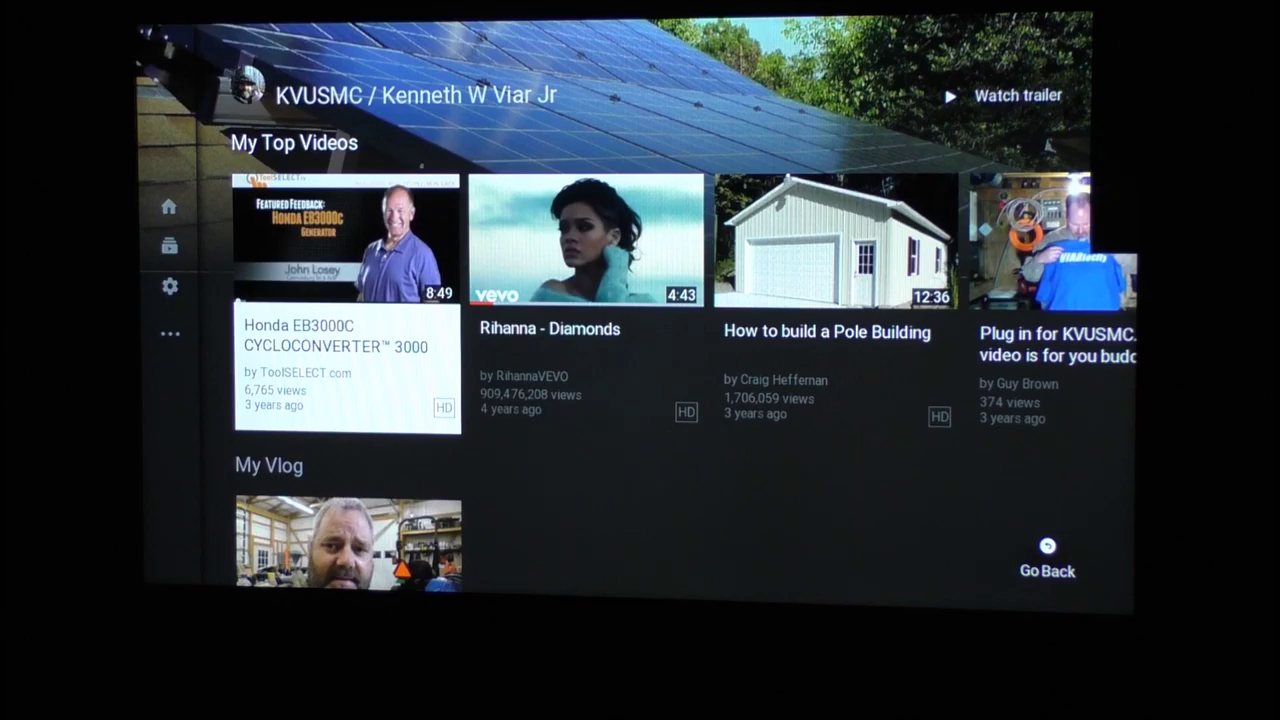
Play the Lucky's Hunting Blinds gun blind setup video from the channel uploads.
scroll("down", 3)
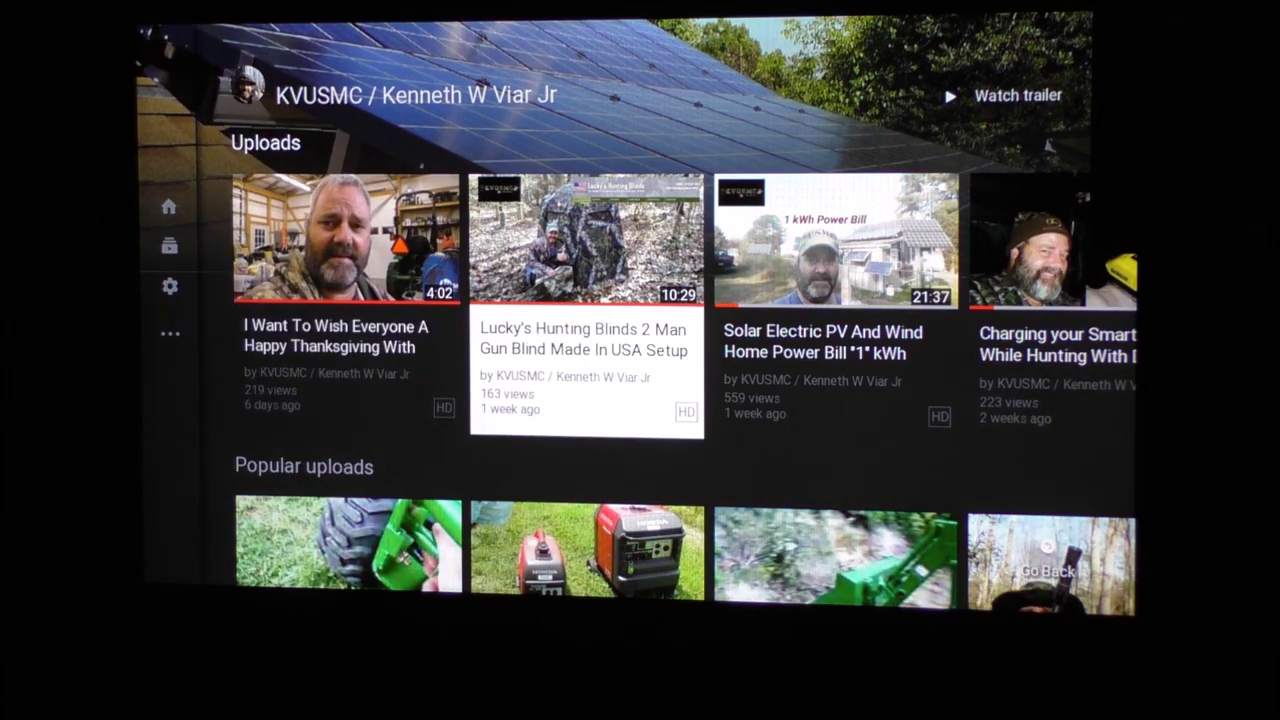
left_click(580, 245)
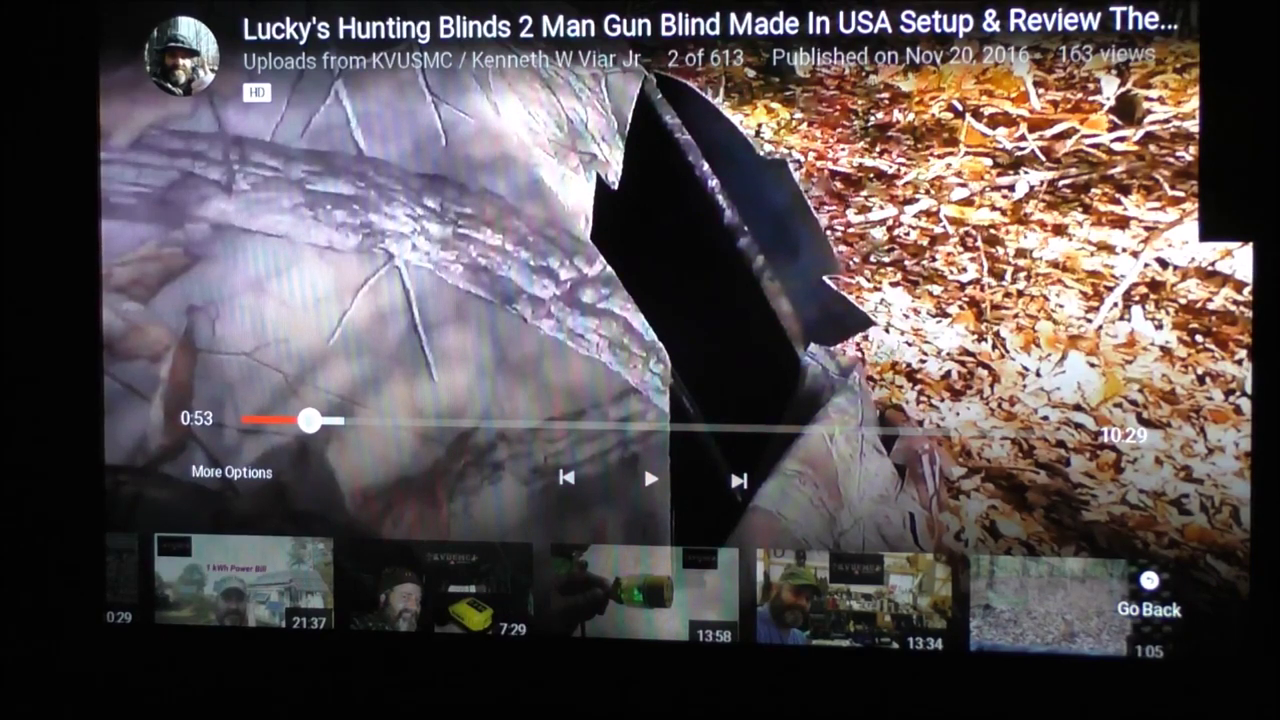
left_click(654, 478)
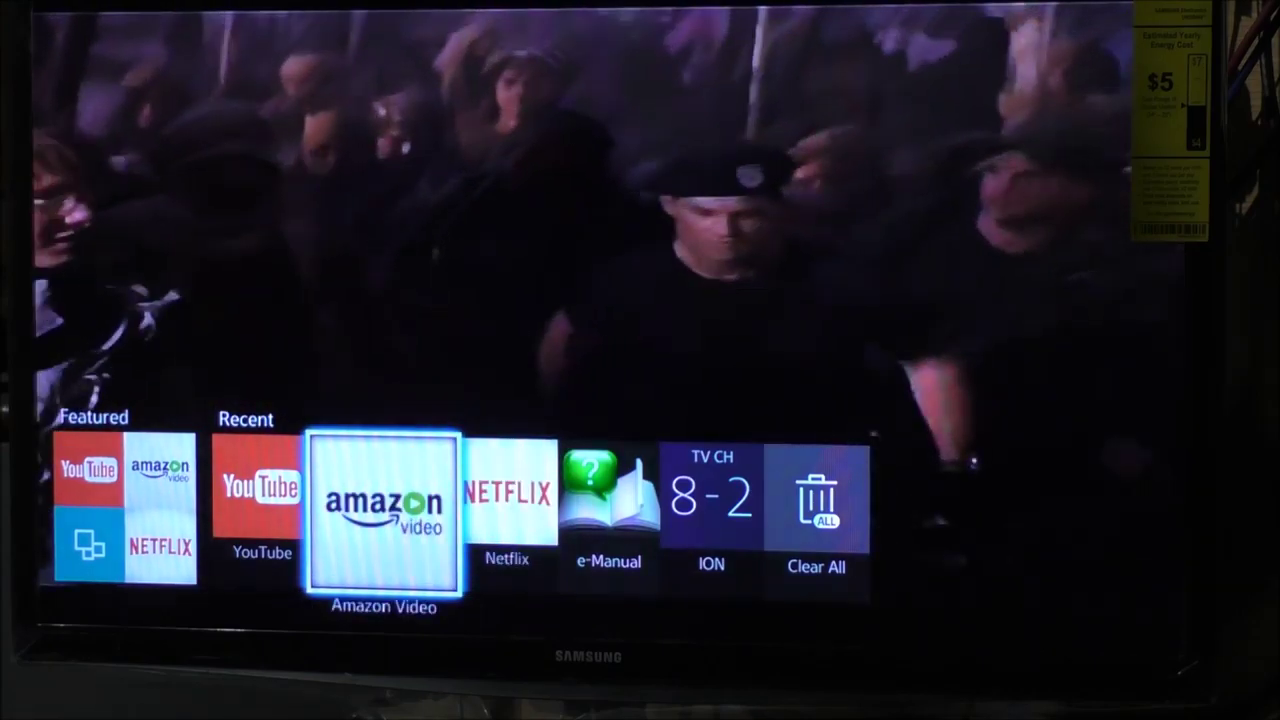
Launch Amazon Video, then press Back to bring up its exit prompt.
left_click(382, 510)
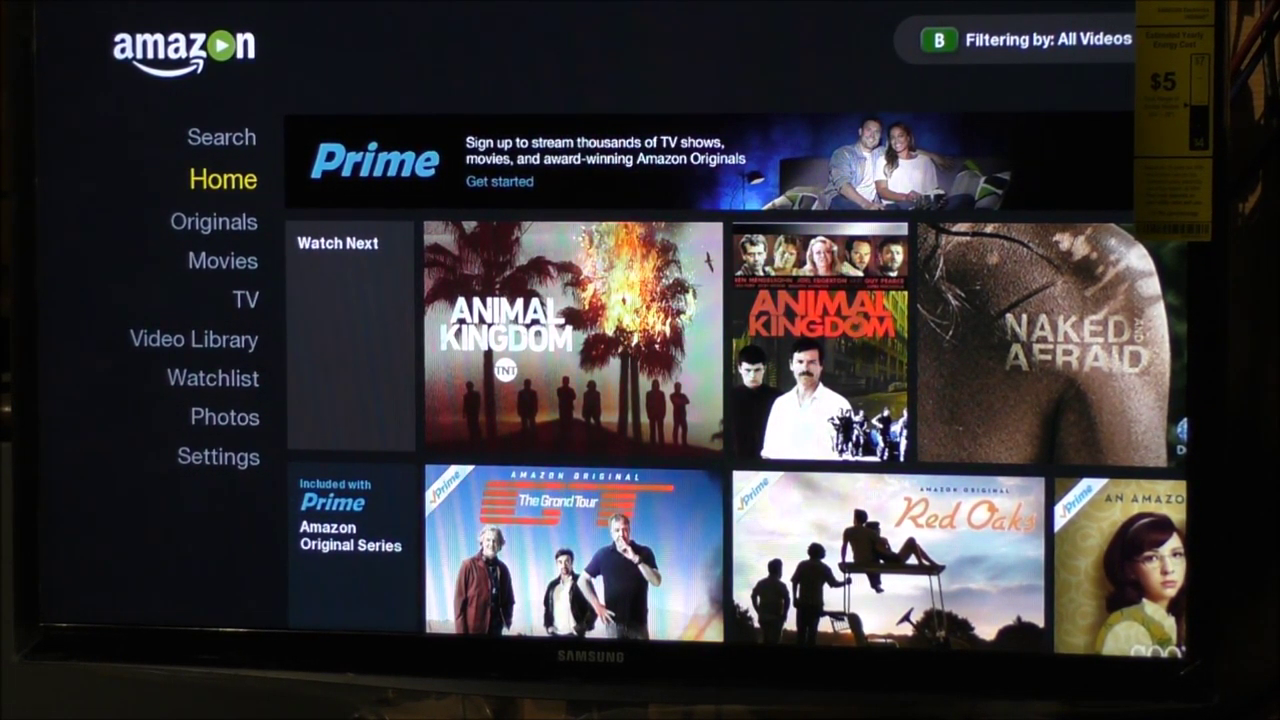
key("Back")
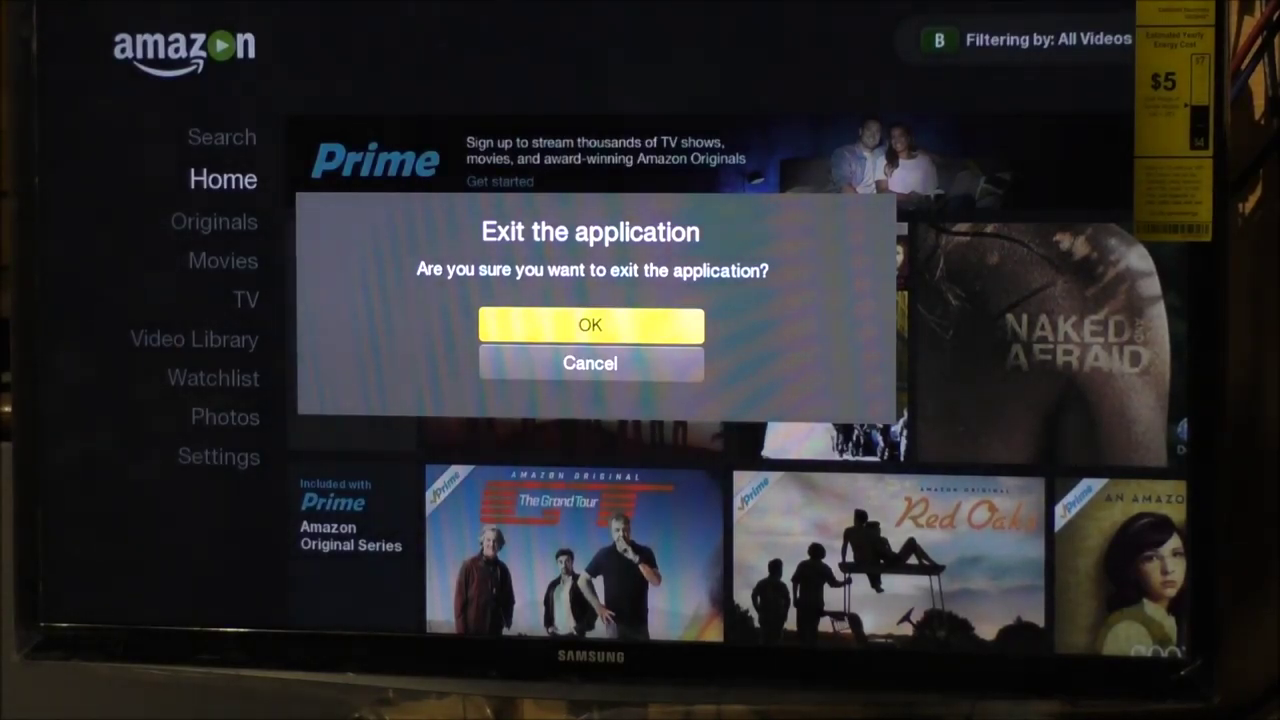